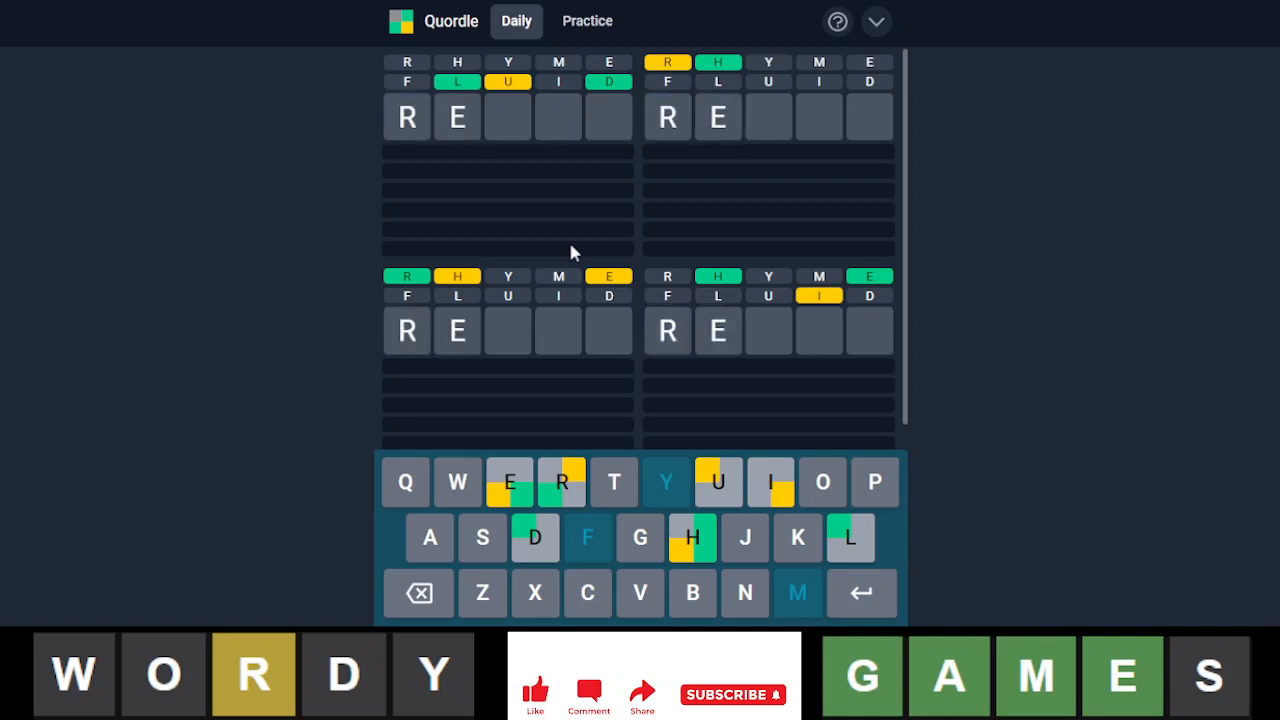
text(AB)
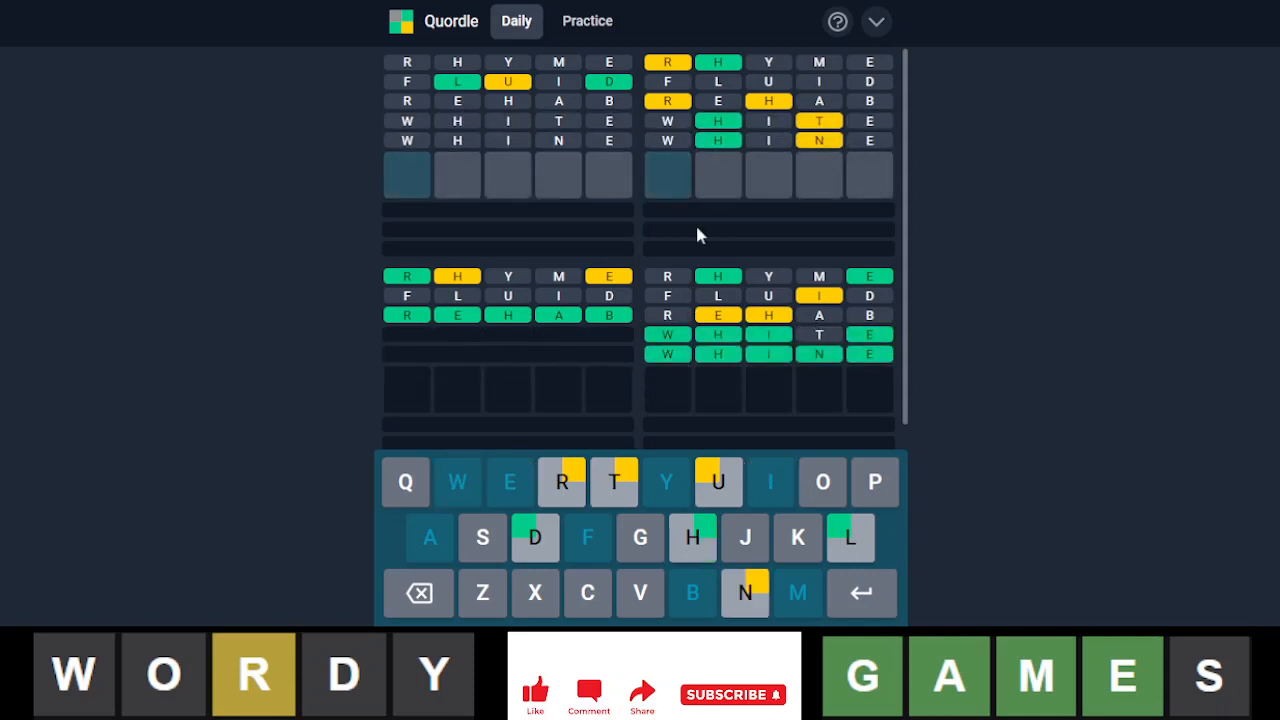
mouse_move(730, 138)
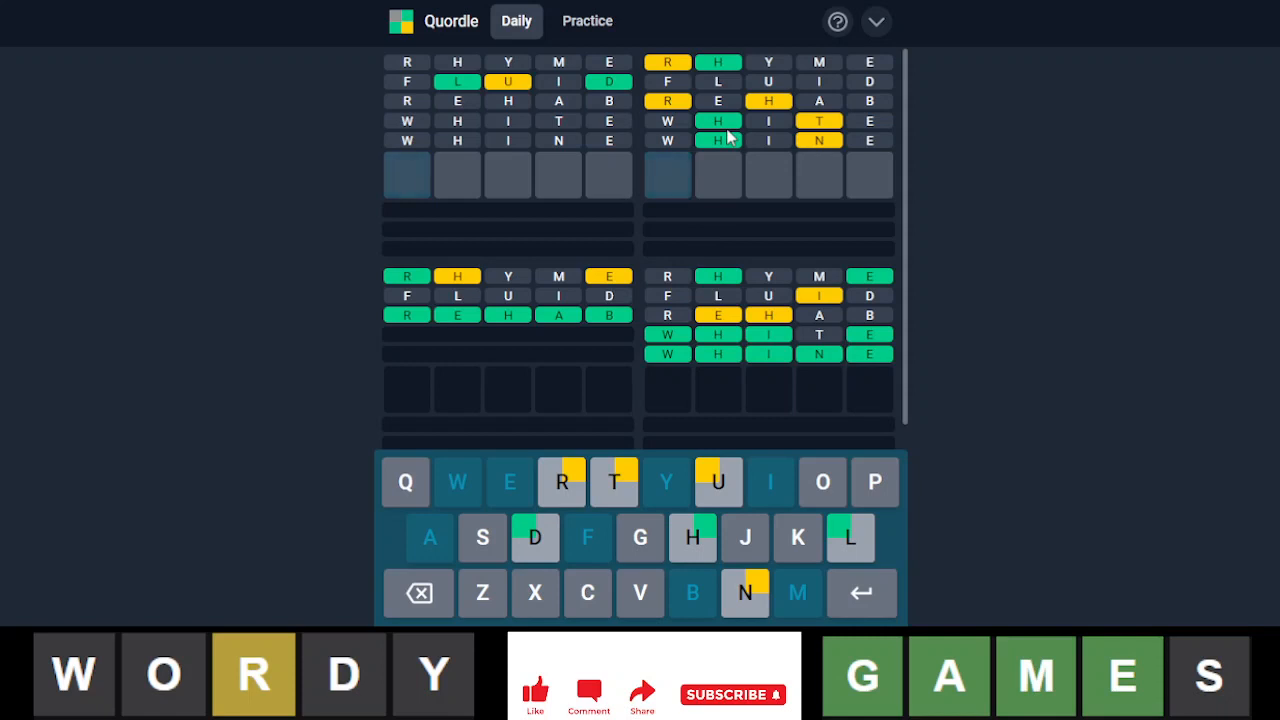